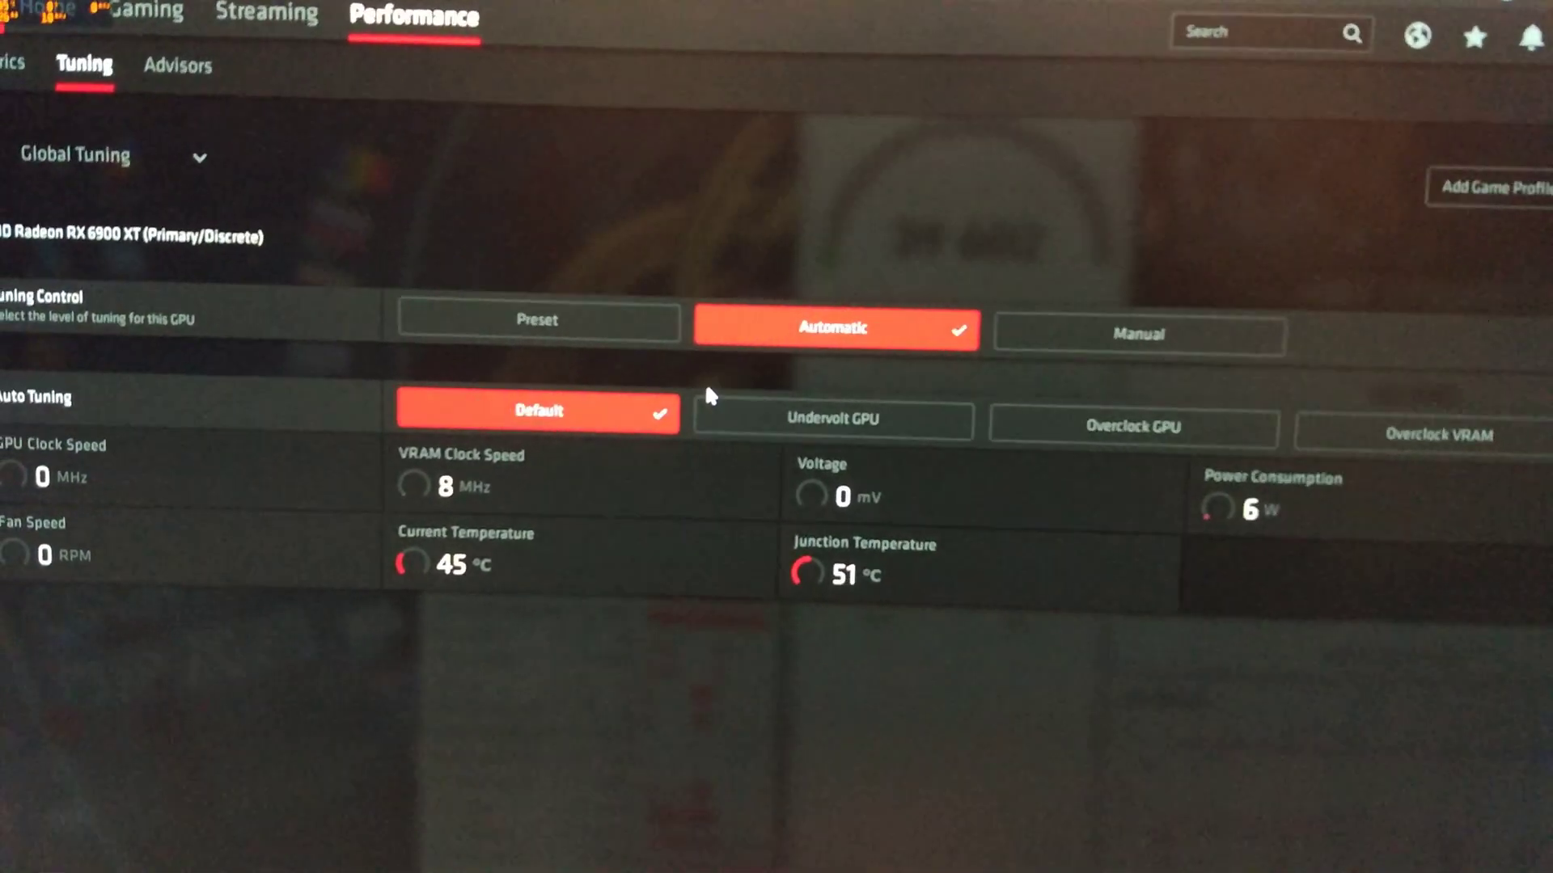
Change the RX 6900 XT's Tuning Control from Automatic to a preset tuning option
{"action": "left_click", "coordinate": [537, 320]}
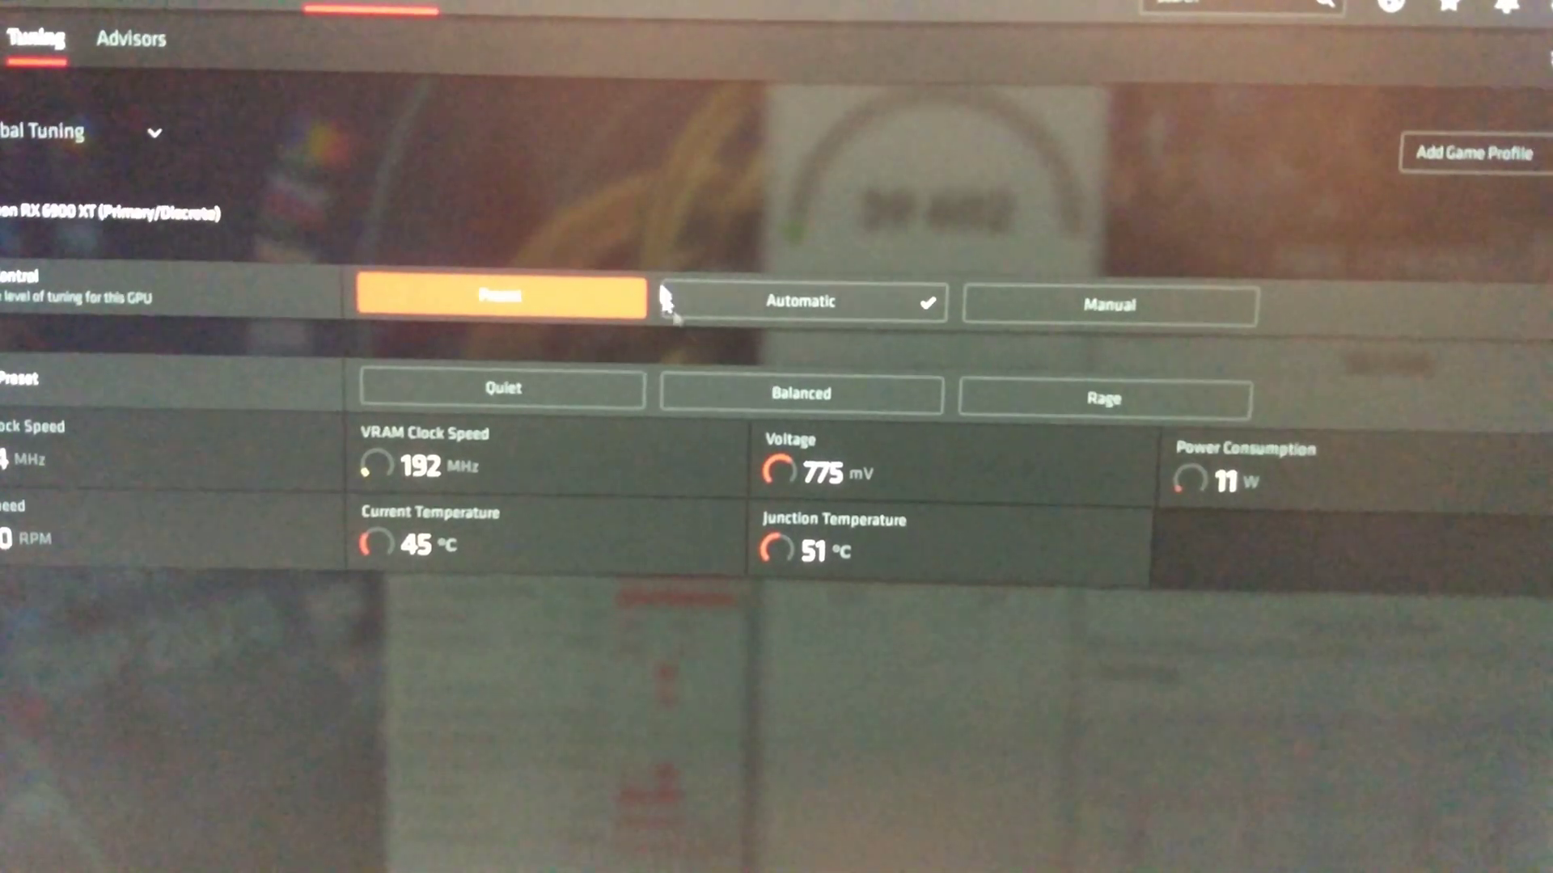
{"action": "left_click", "coordinate": [799, 303]}
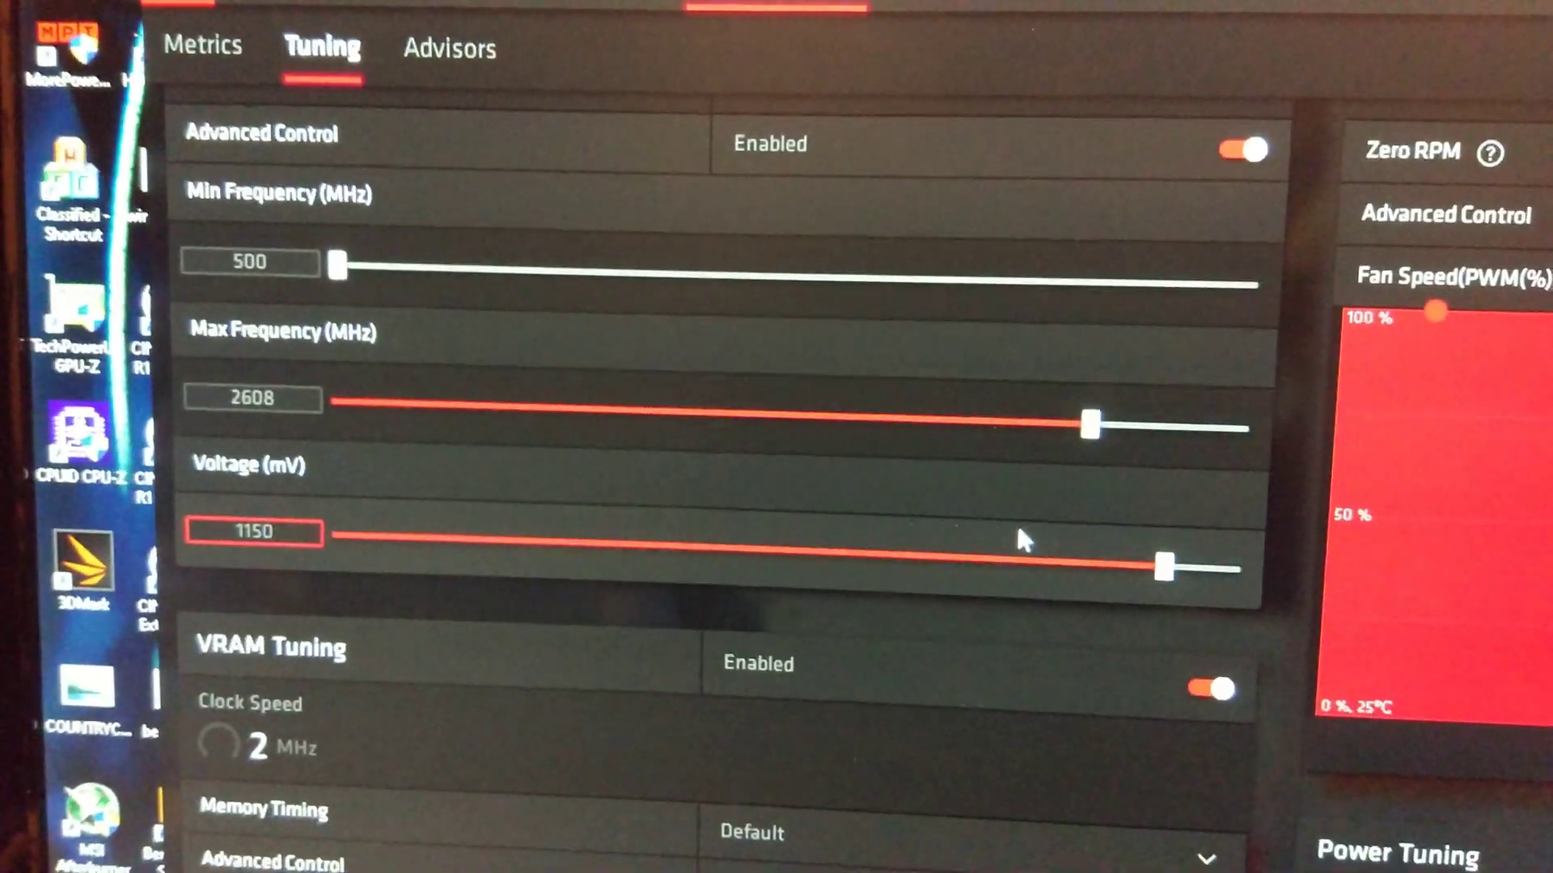
Scroll down the Tuning page toward the manual tuning controls
{"action": "scroll", "scroll_direction": "down", "scroll_amount": 3}
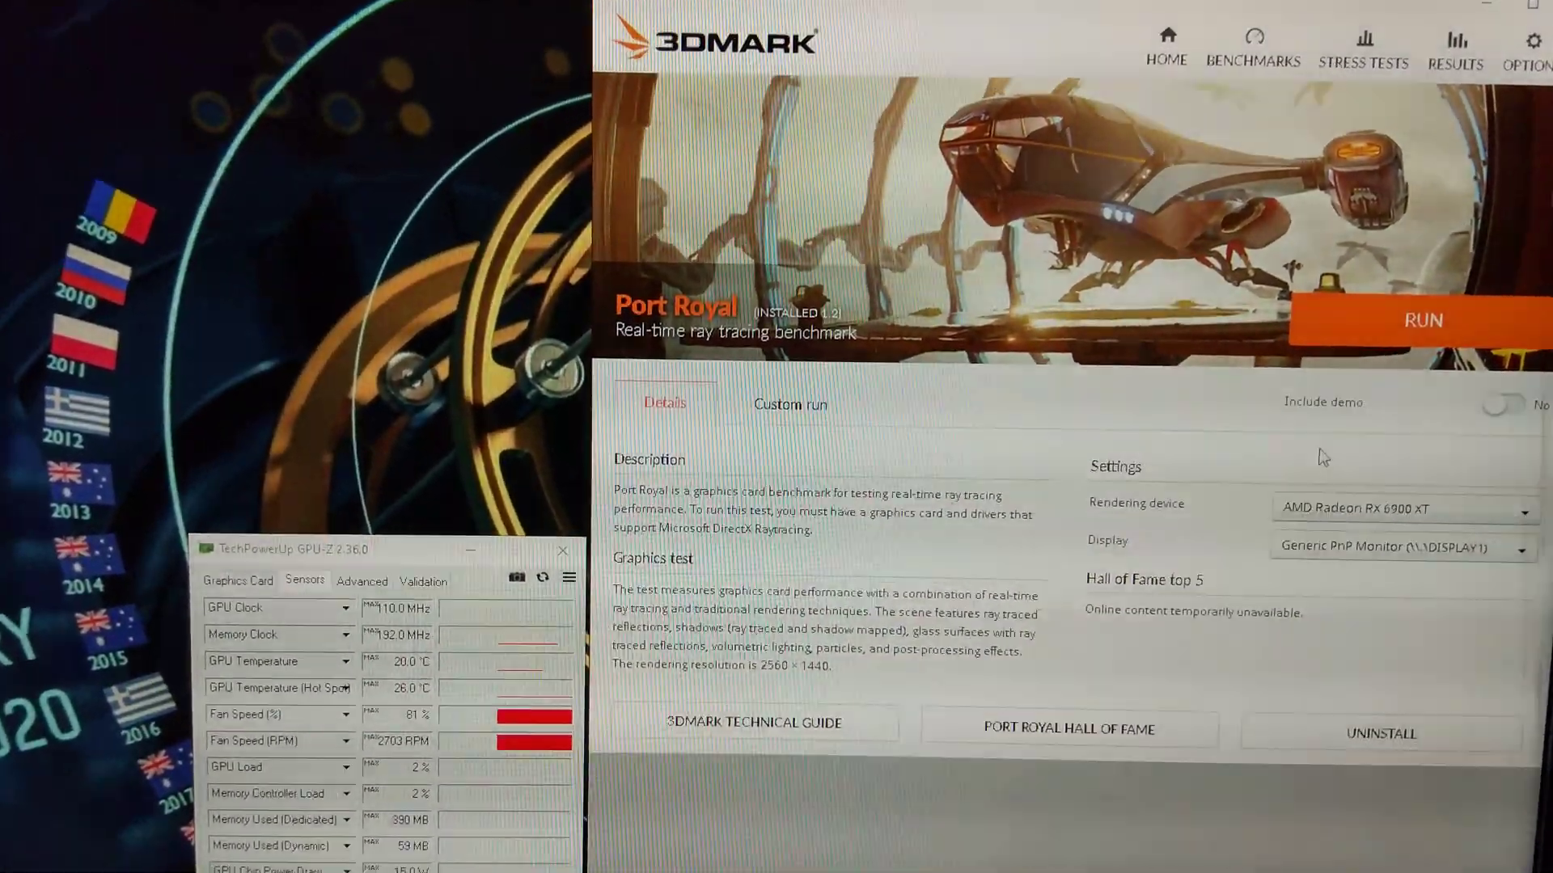
In Port Royal's custom run, pick 3840 × 2160 resolution and adjust the slider
{"action": "left_click", "coordinate": [790, 404]}
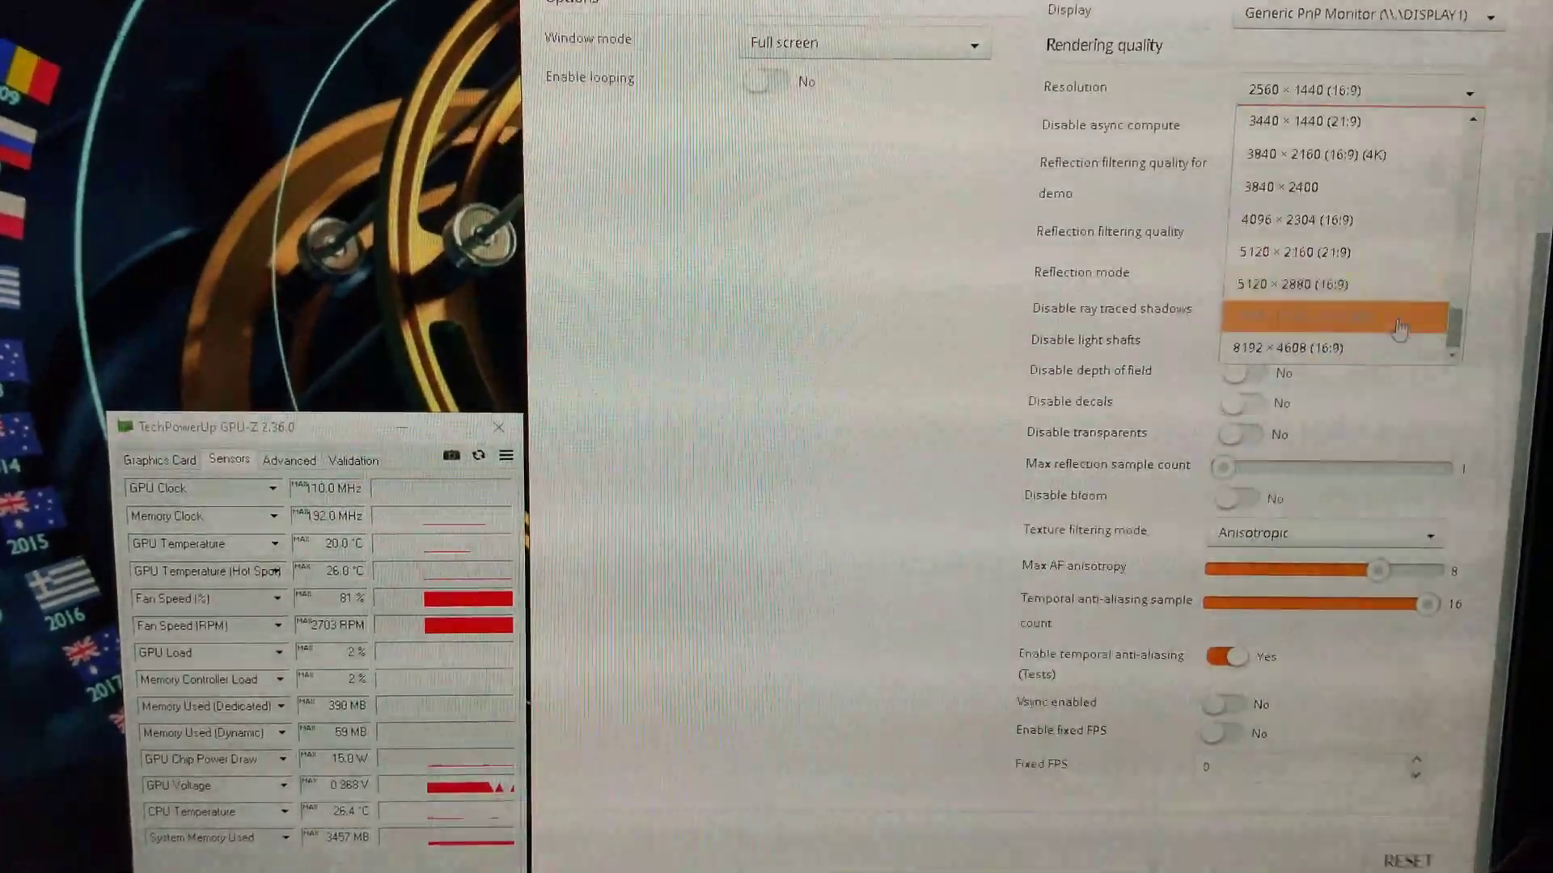
{"action": "left_click", "coordinate": [1312, 155]}
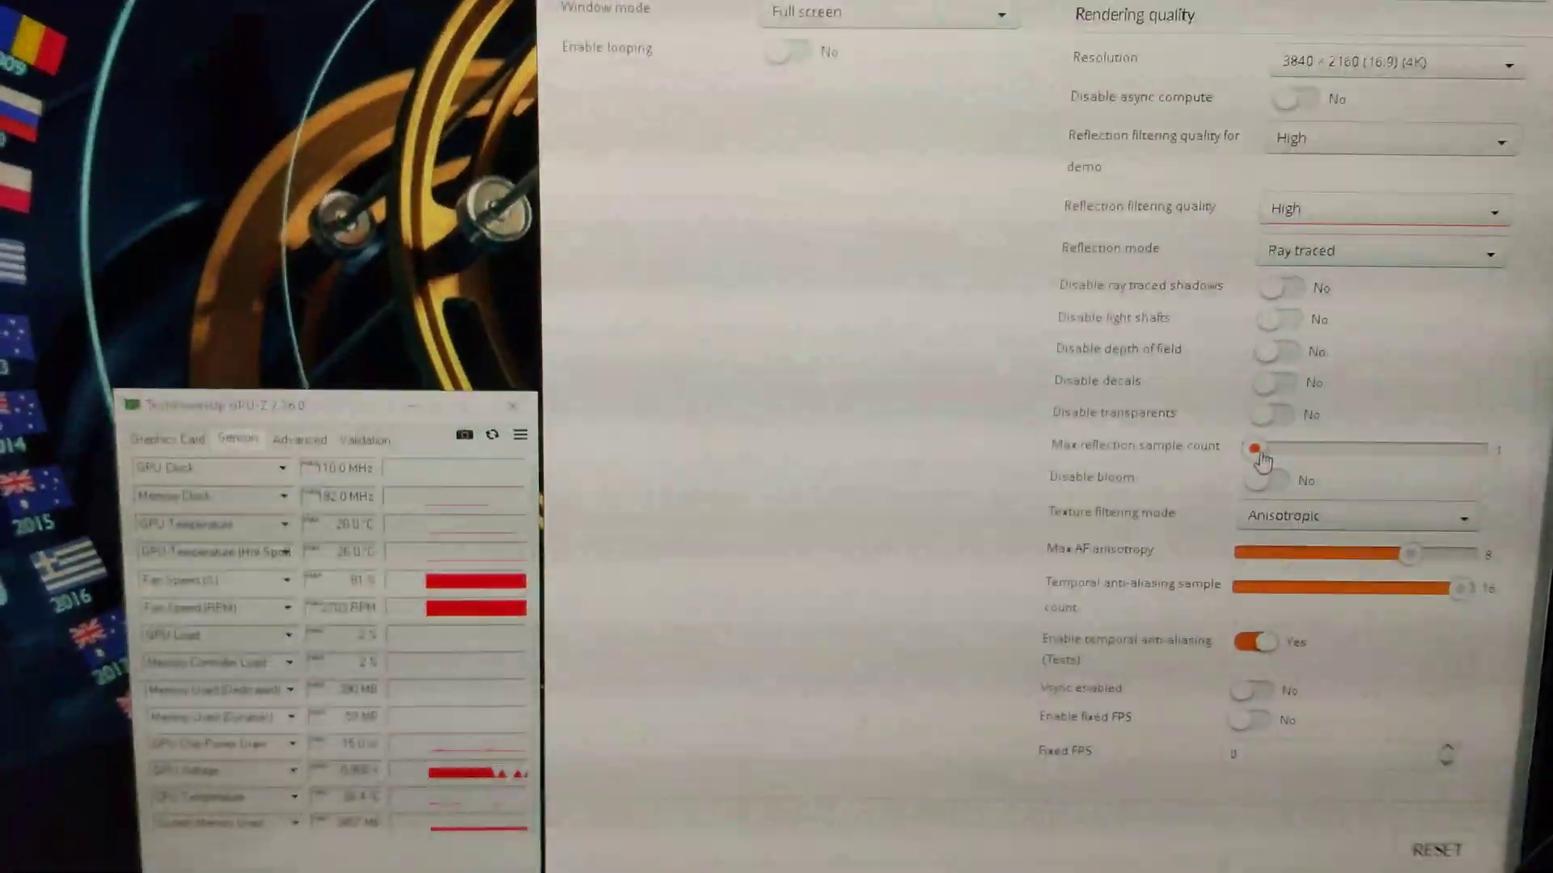
{"action": "left_click_drag", "start_coordinate": [1257, 455], "coordinate": [1481, 450]}
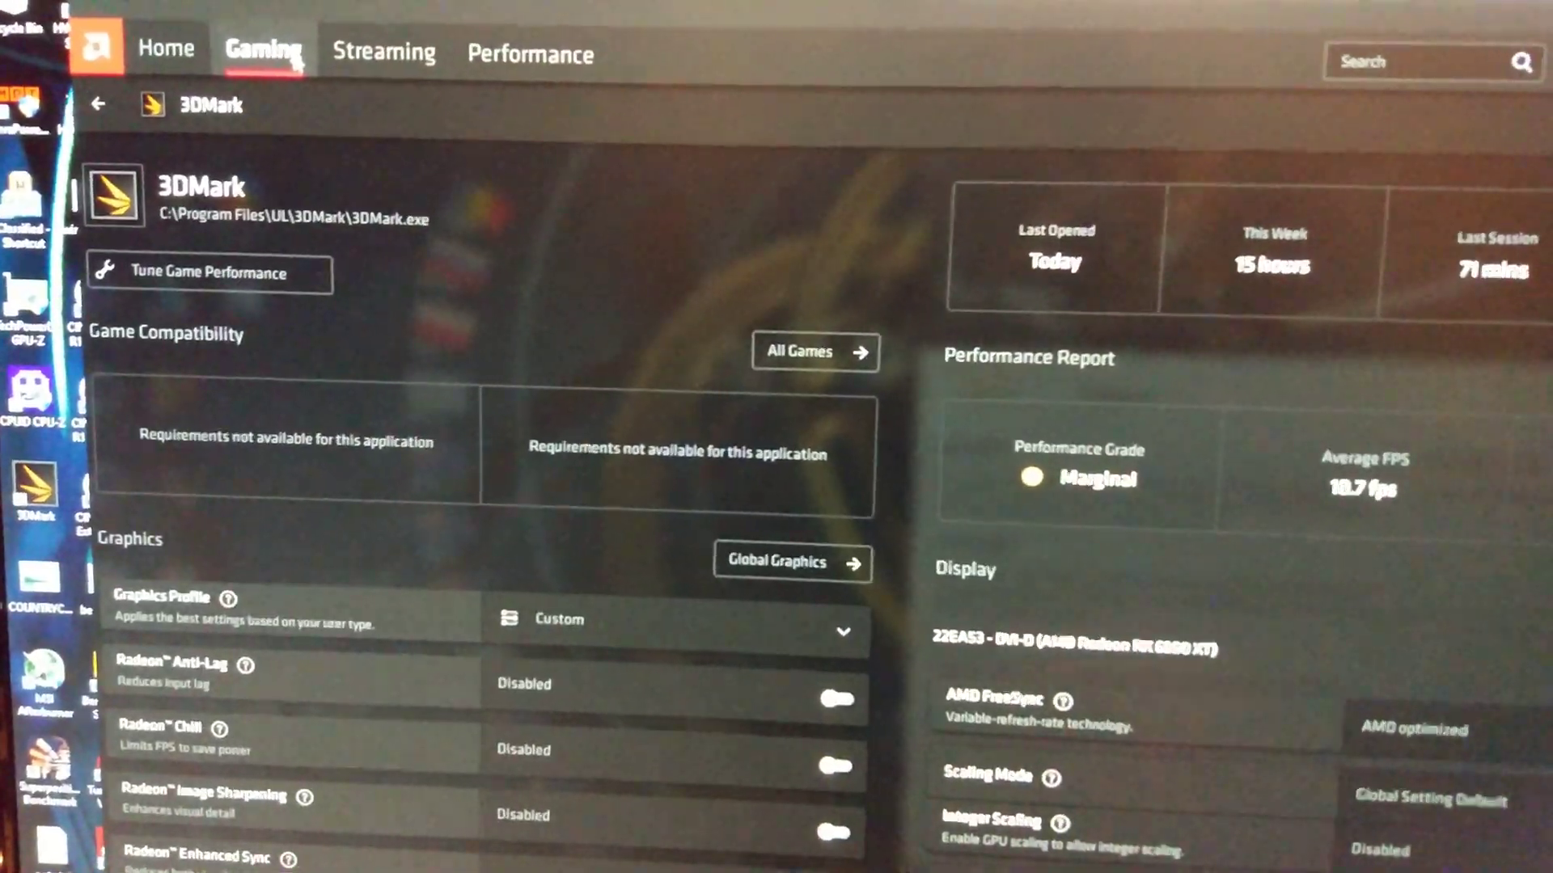
Select the 3DMark game entry in Radeon Software's Gaming section
{"action": "left_click", "coordinate": [792, 562]}
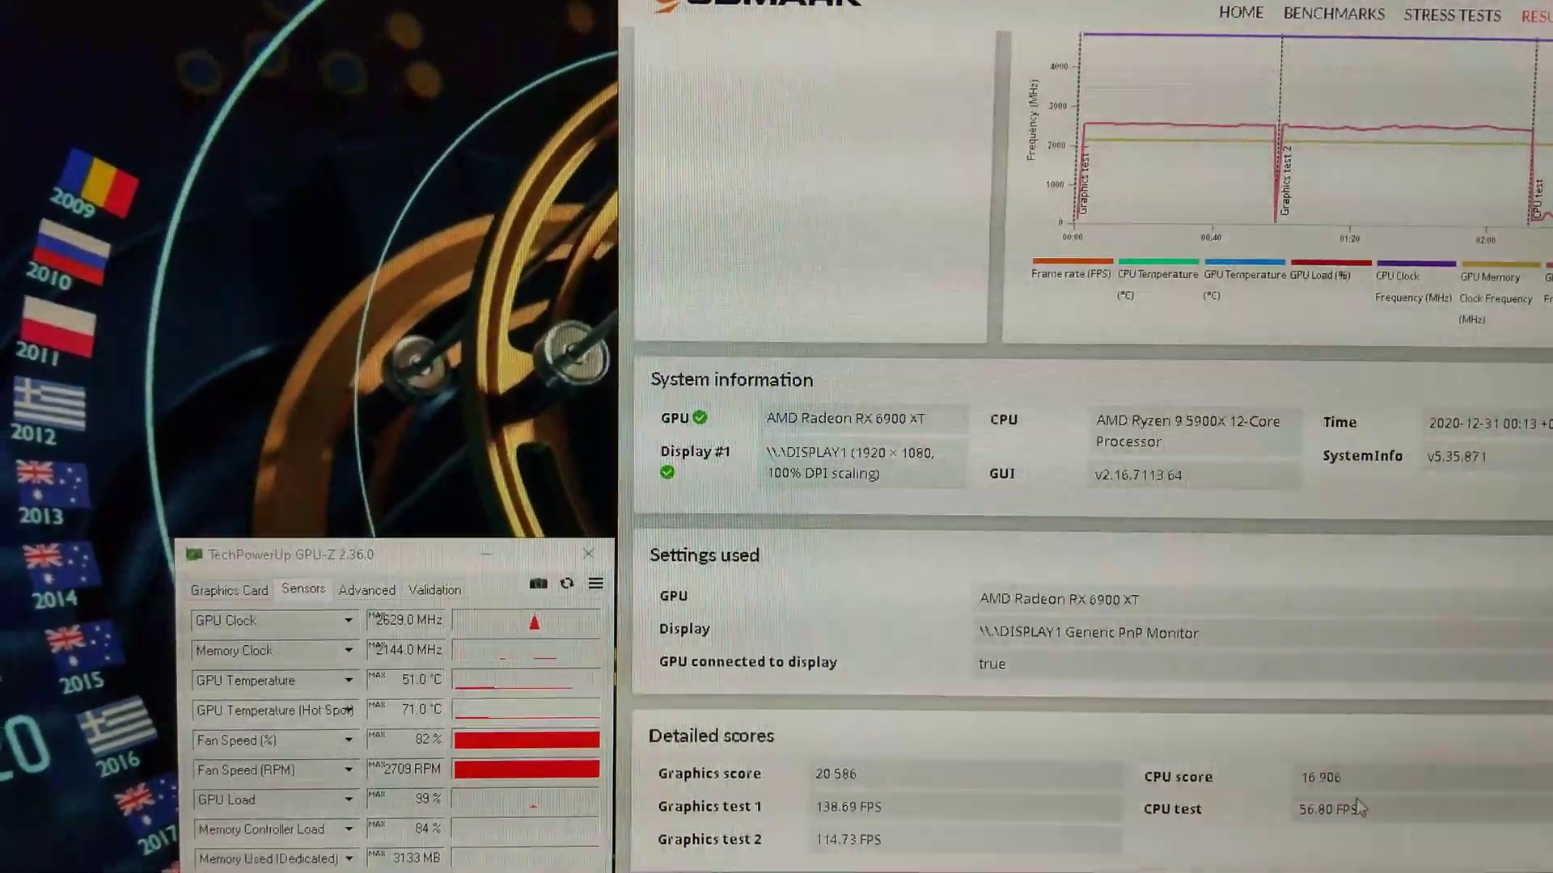
Scroll the 3DMark results down to the Detailed scores and monitoring charts
{"action": "scroll", "scroll_direction": "down", "scroll_amount": 3}
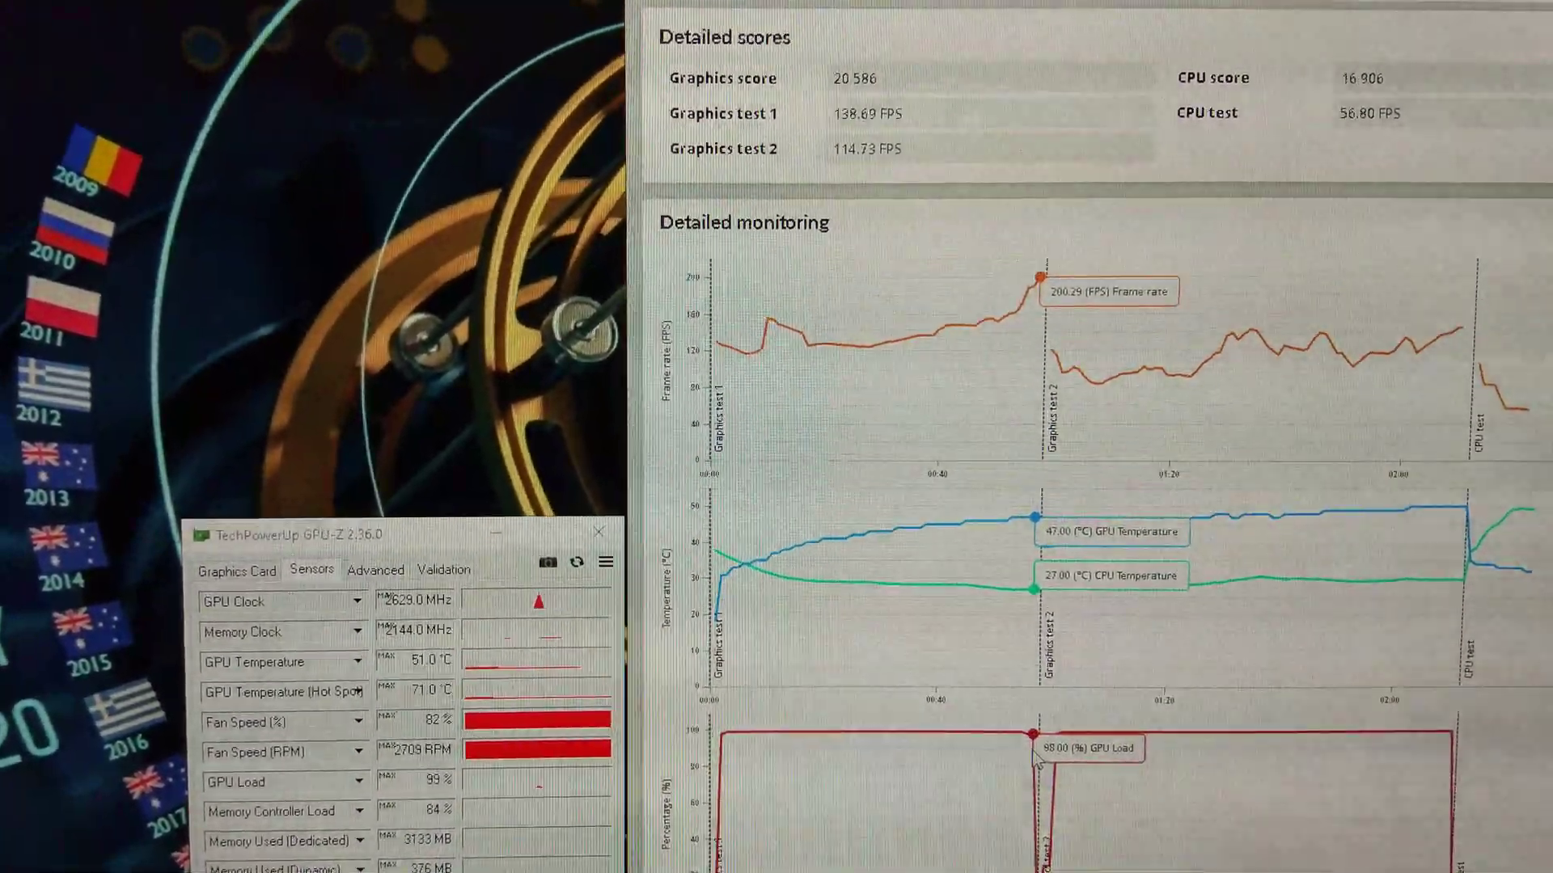